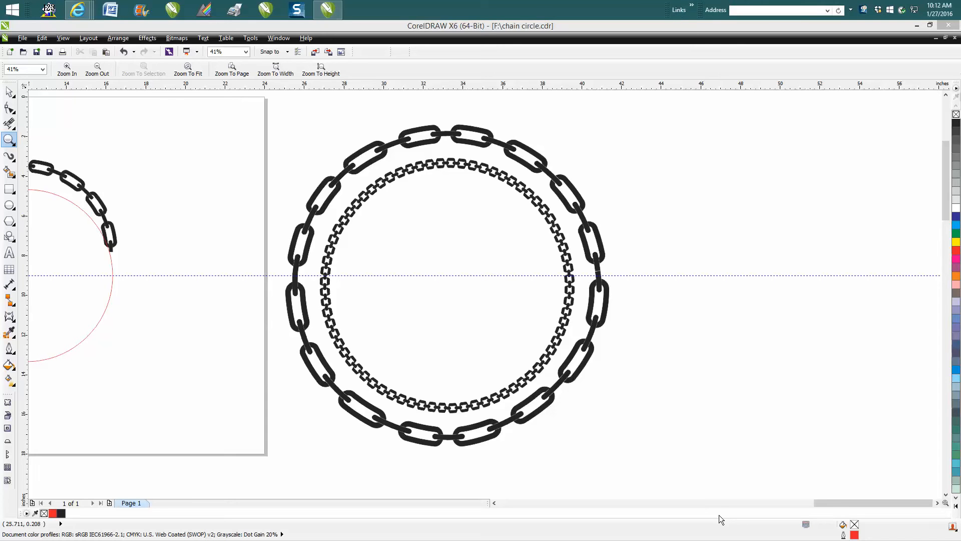
pyautogui.moveTo(164, 146)
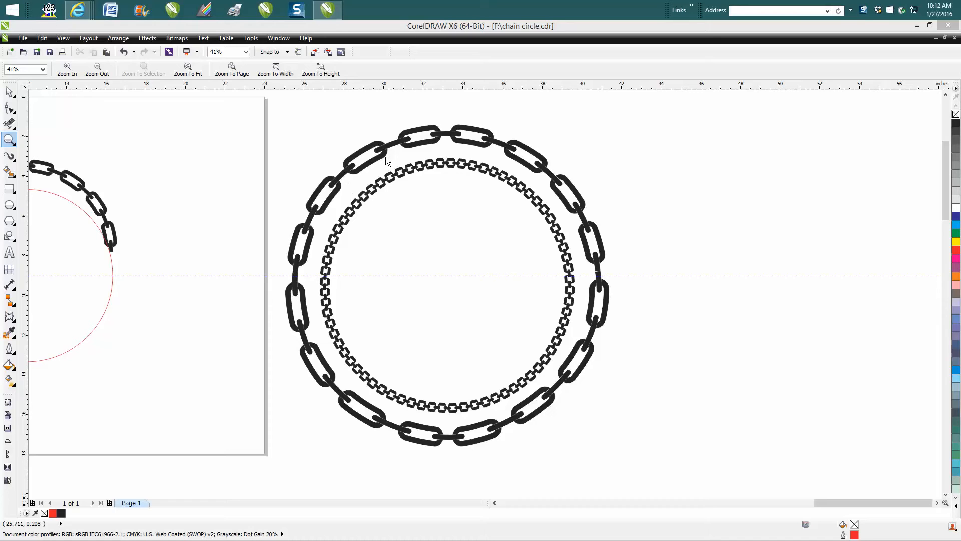
pyautogui.moveTo(585, 351)
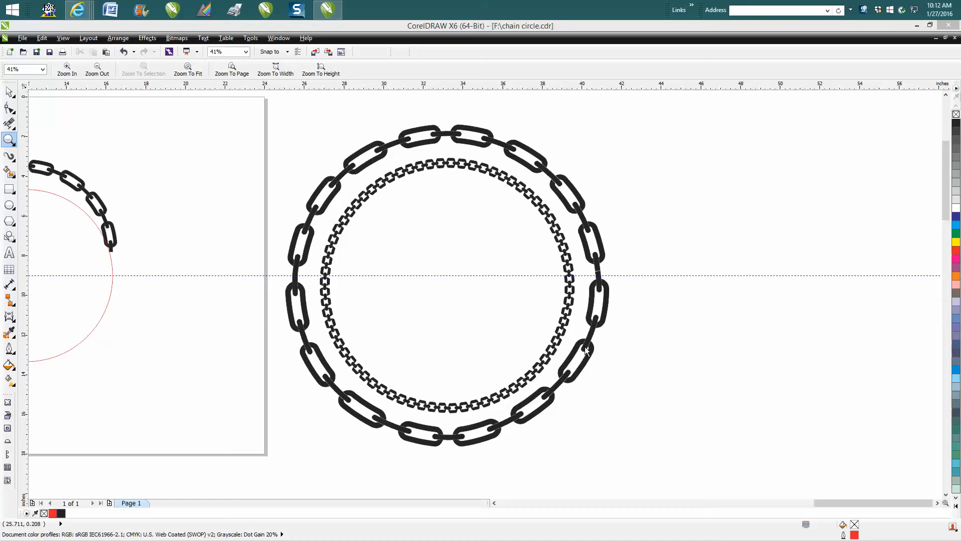
pyautogui.moveTo(473, 145)
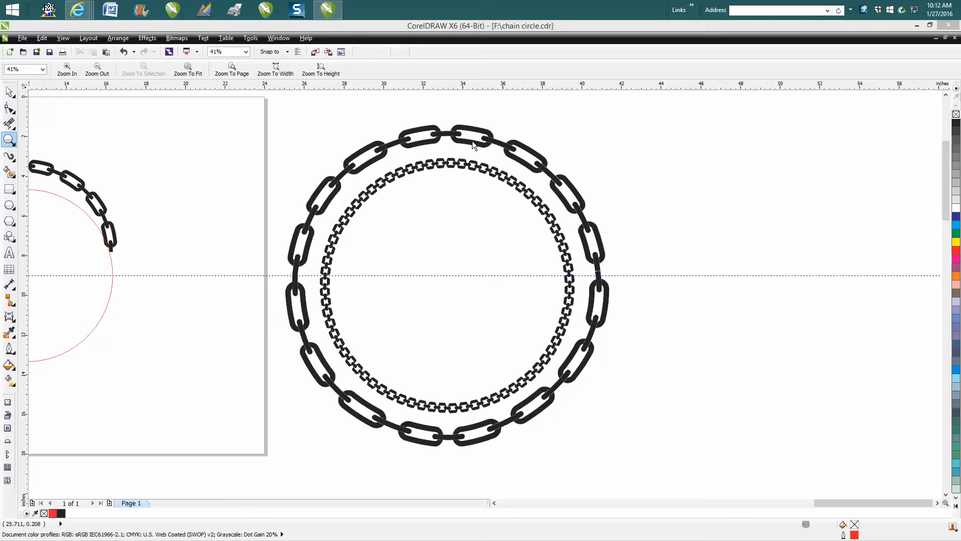
pyautogui.moveTo(9, 161)
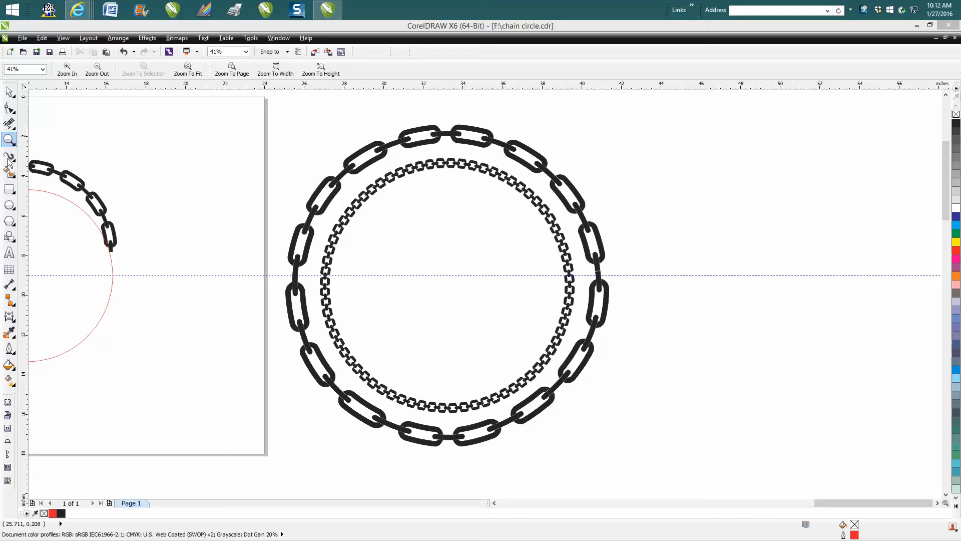
pyautogui.moveTo(447, 139)
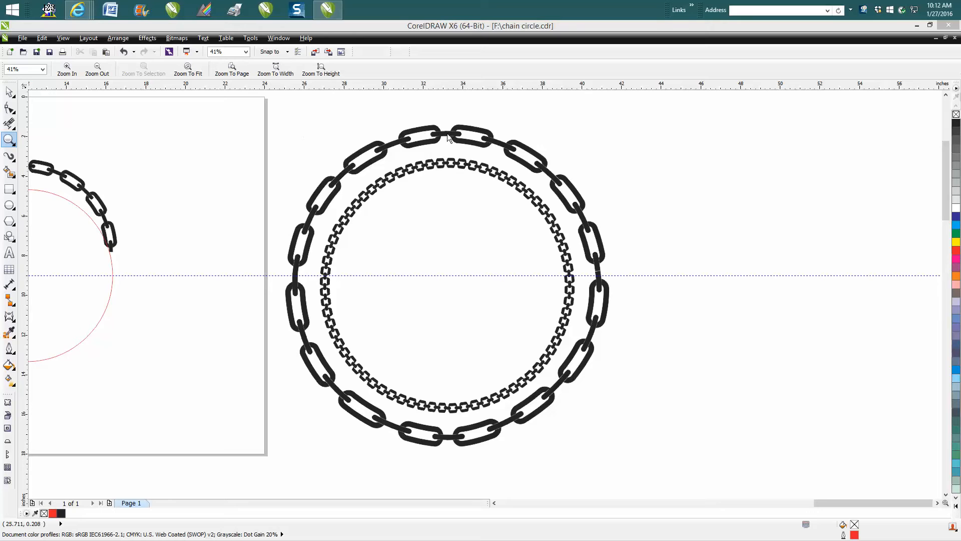
pyautogui.moveTo(459, 141)
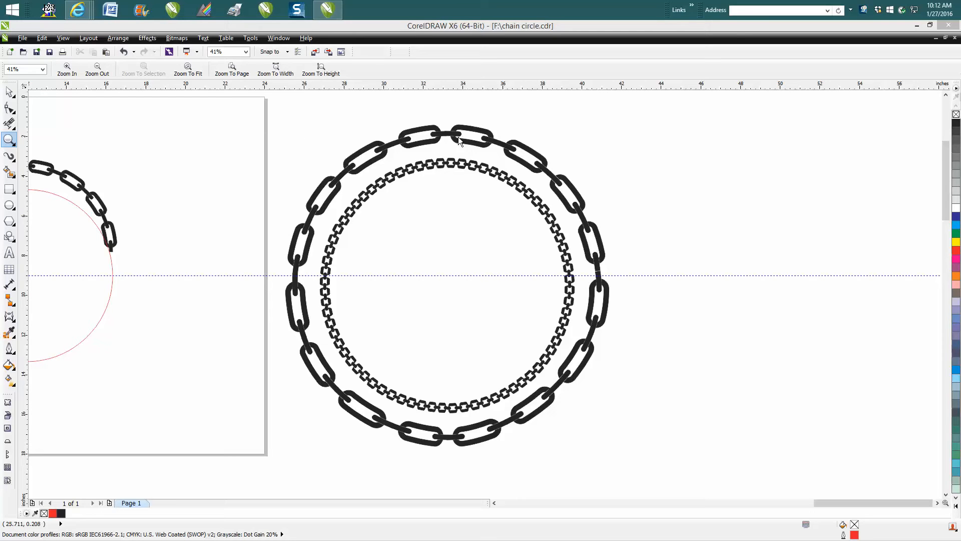
pyautogui.moveTo(399, 417)
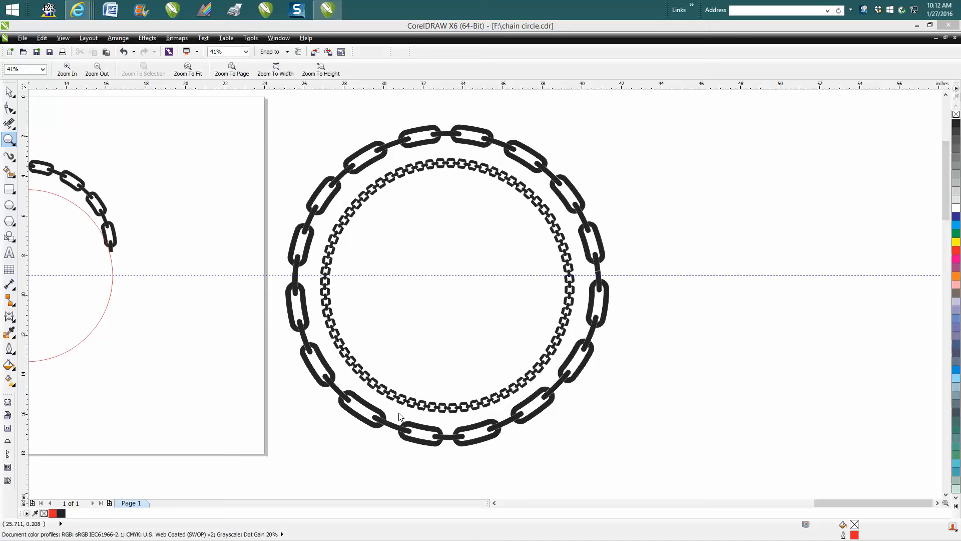
pyautogui.moveTo(412, 138)
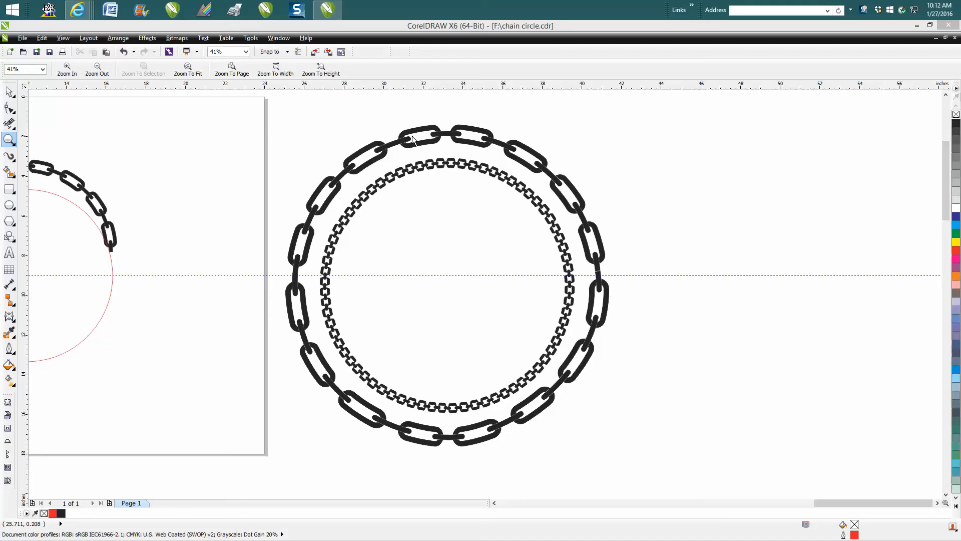
pyautogui.moveTo(413, 151)
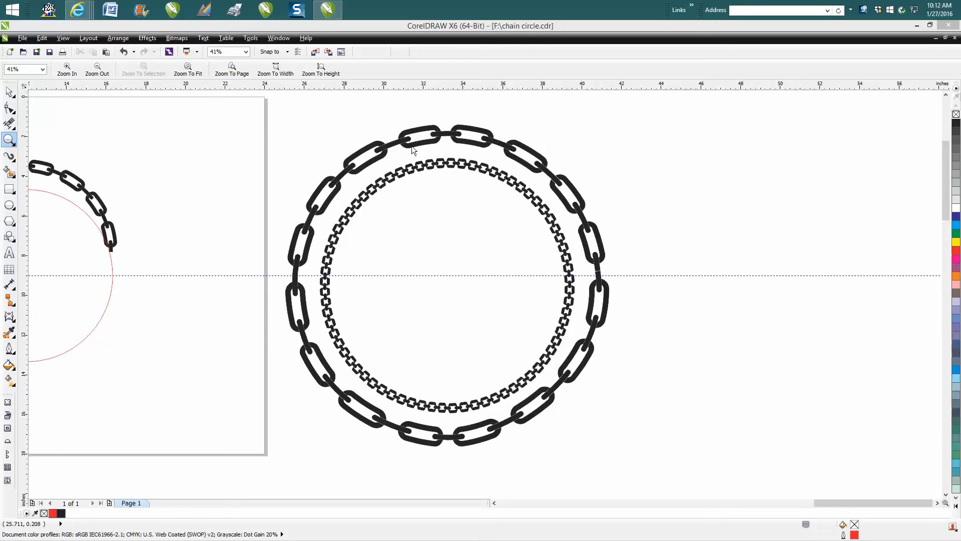
pyautogui.moveTo(589, 273)
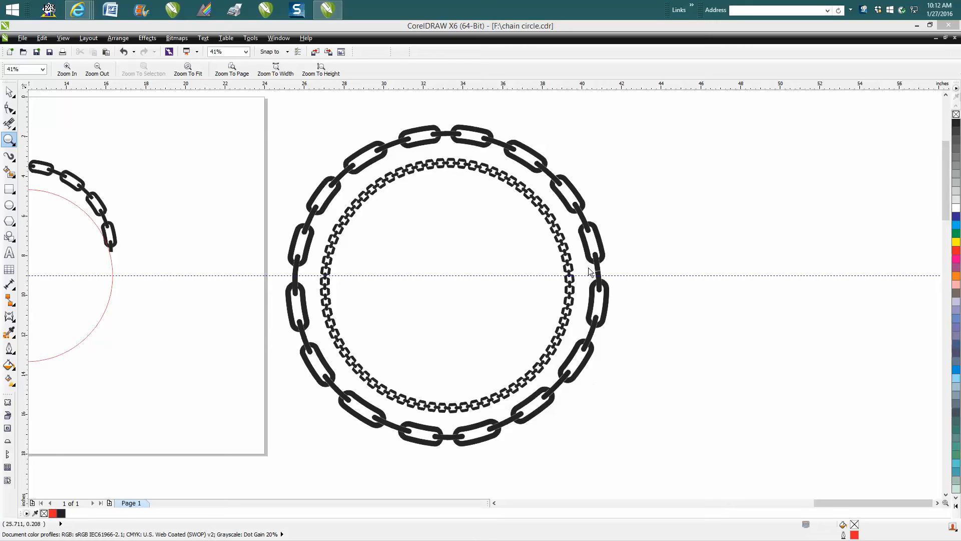
pyautogui.moveTo(513, 489)
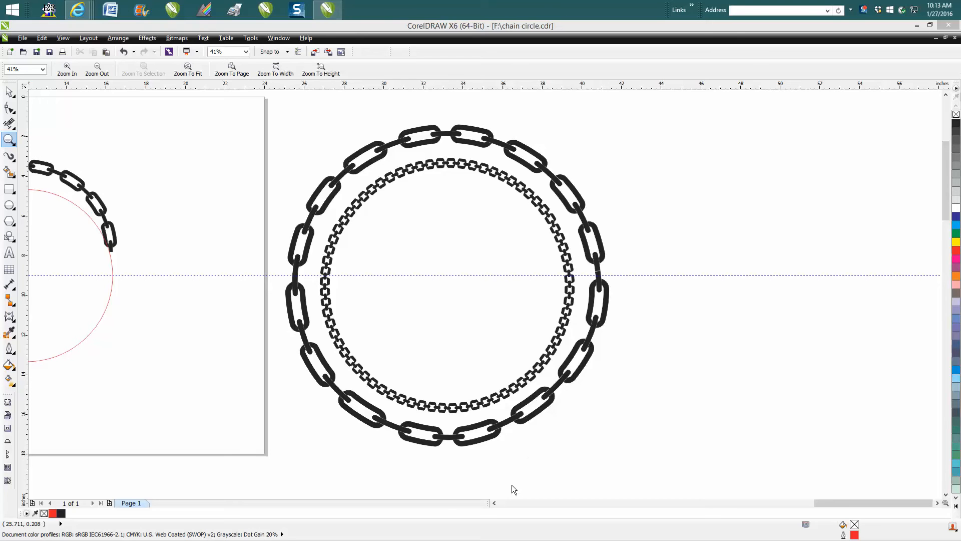
# Step: Scroll over to the half-circle chain and switch to the Artistic Media brush
pyautogui.hscroll(3)
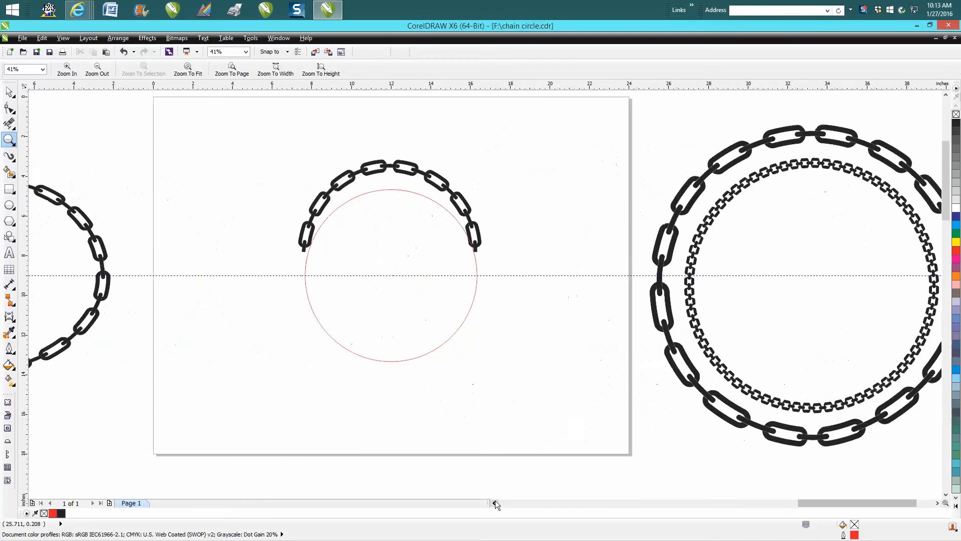
pyautogui.moveTo(401, 320)
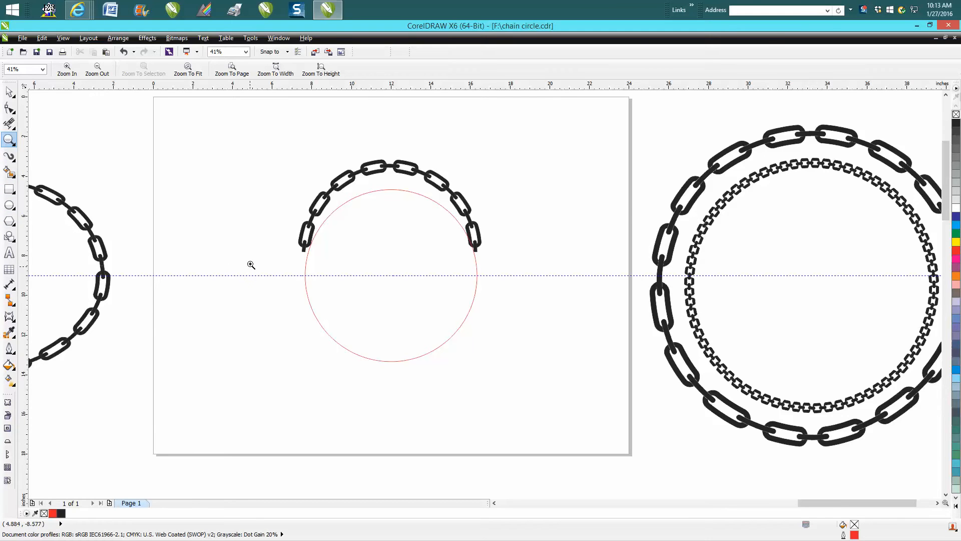
pyautogui.moveTo(314, 342)
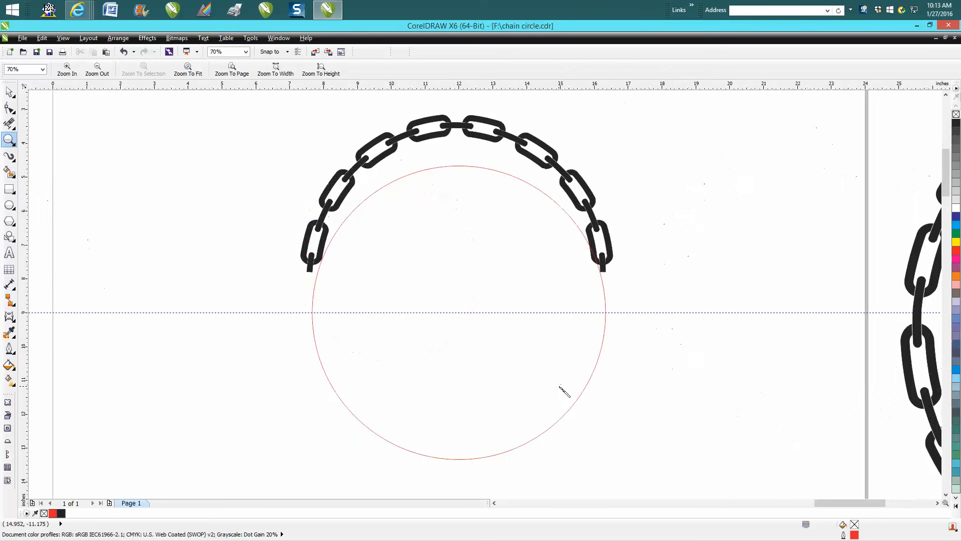
pyautogui.click(9, 158)
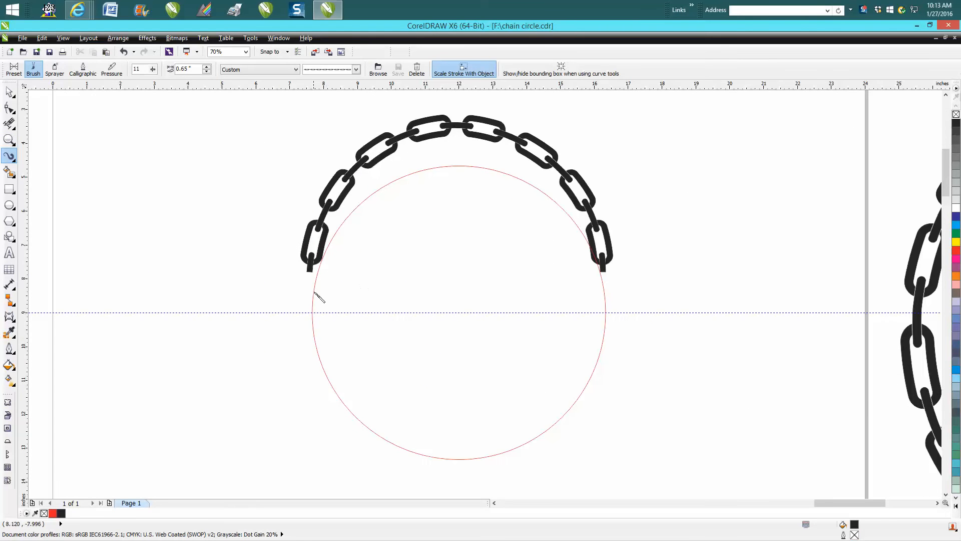
pyautogui.moveTo(233, 221)
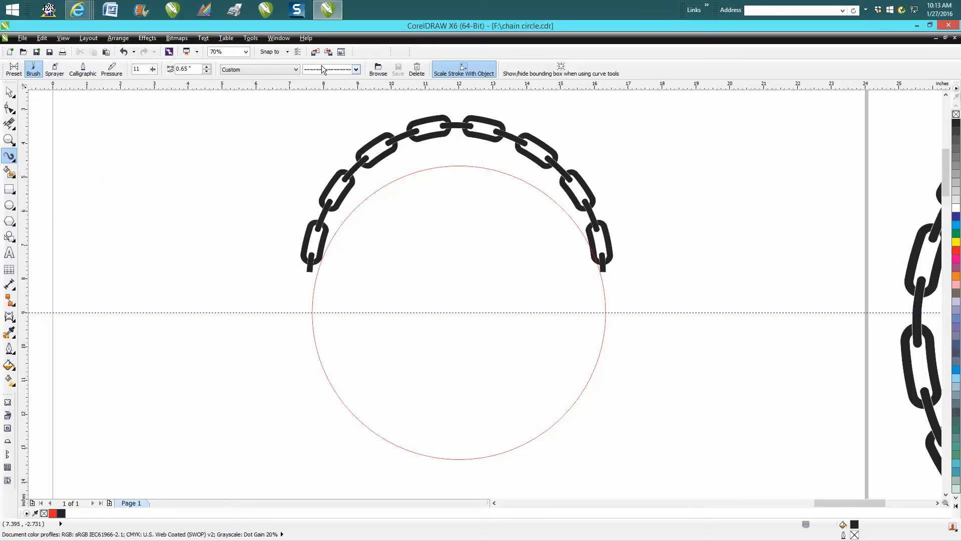
pyautogui.moveTo(286, 317)
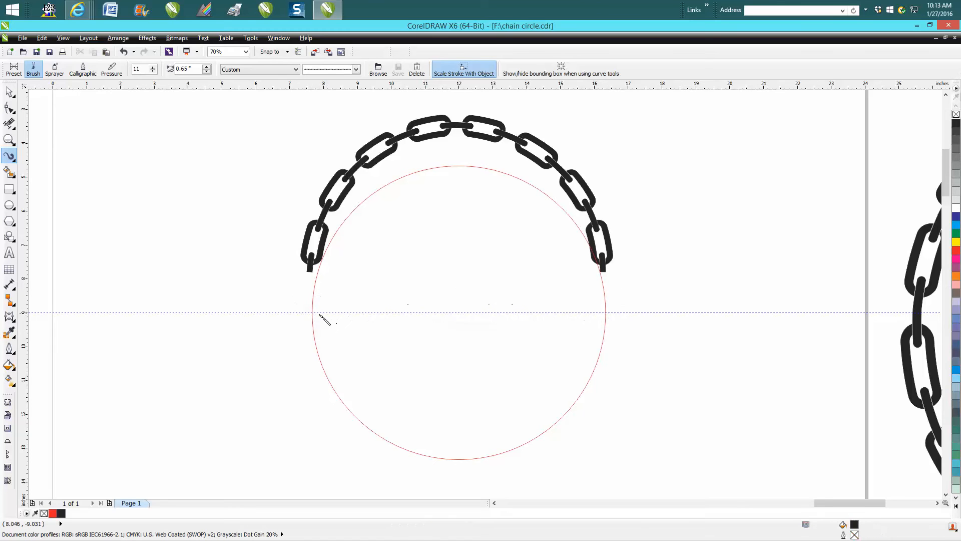
pyautogui.moveTo(632, 325)
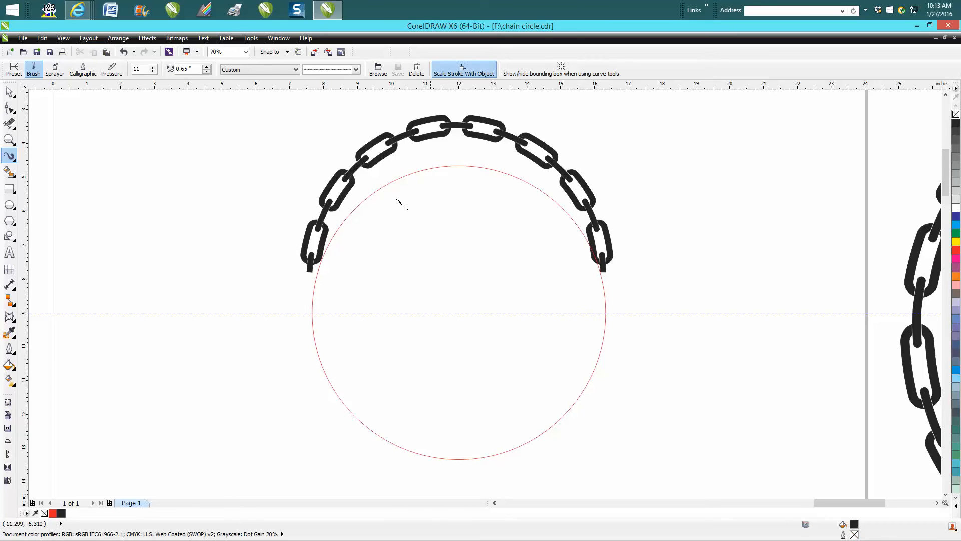
pyautogui.moveTo(417, 147)
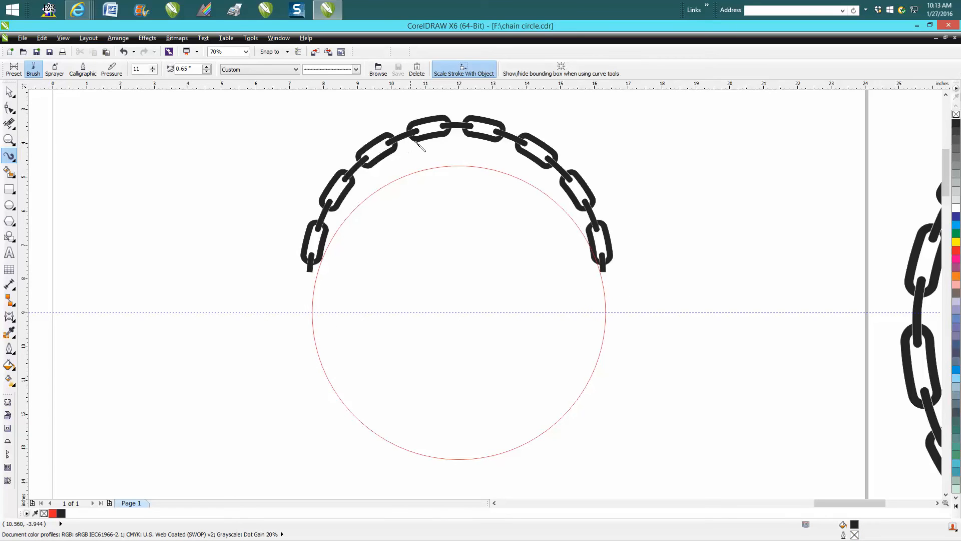
# Step: Move the chain arc down until its ends rest on the horizontal centre guideline
pyautogui.click(9, 91)
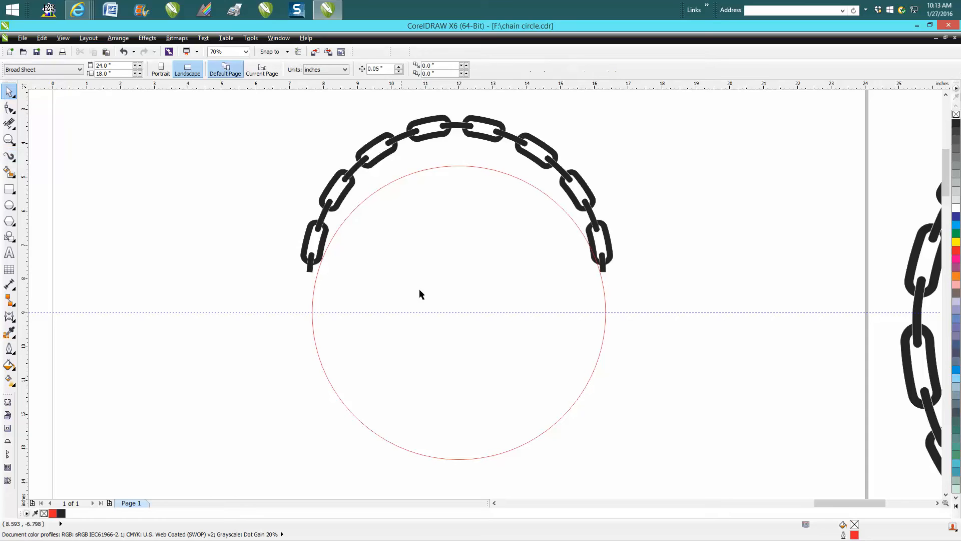
pyautogui.moveTo(452, 314)
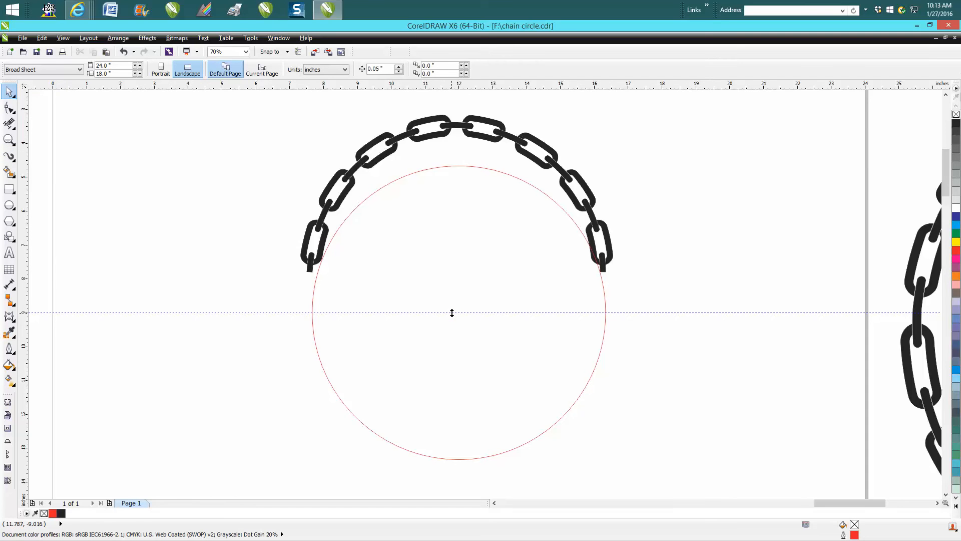
pyautogui.moveTo(414, 243)
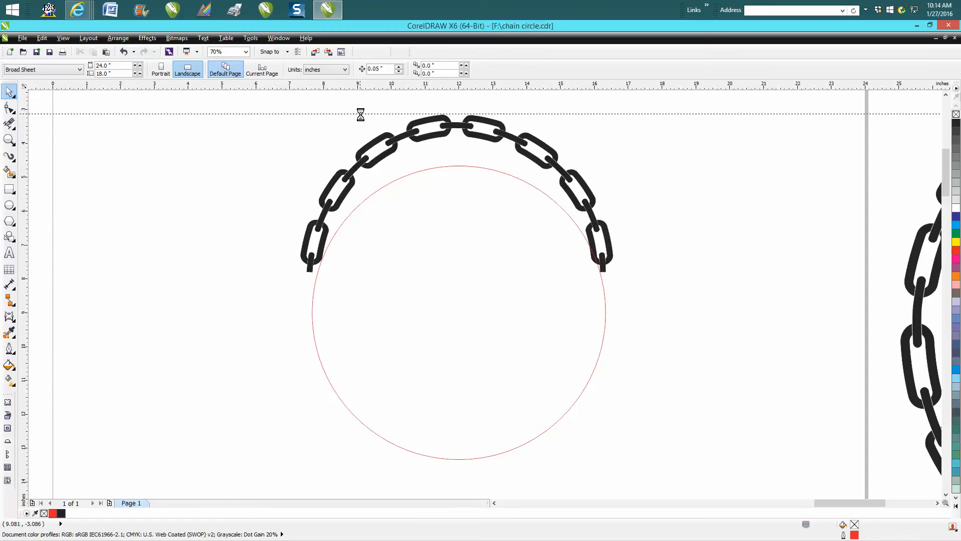
pyautogui.click(361, 117)
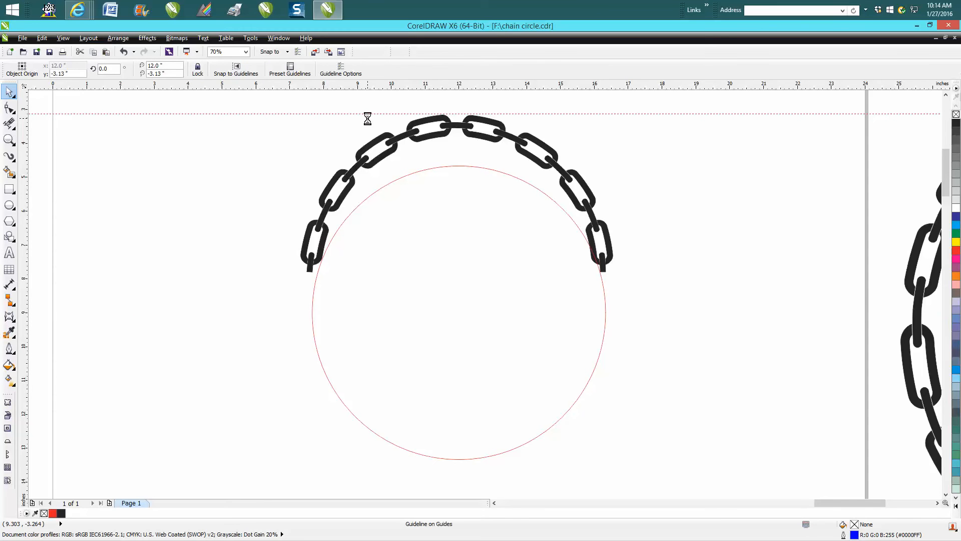
pyautogui.click(458, 165)
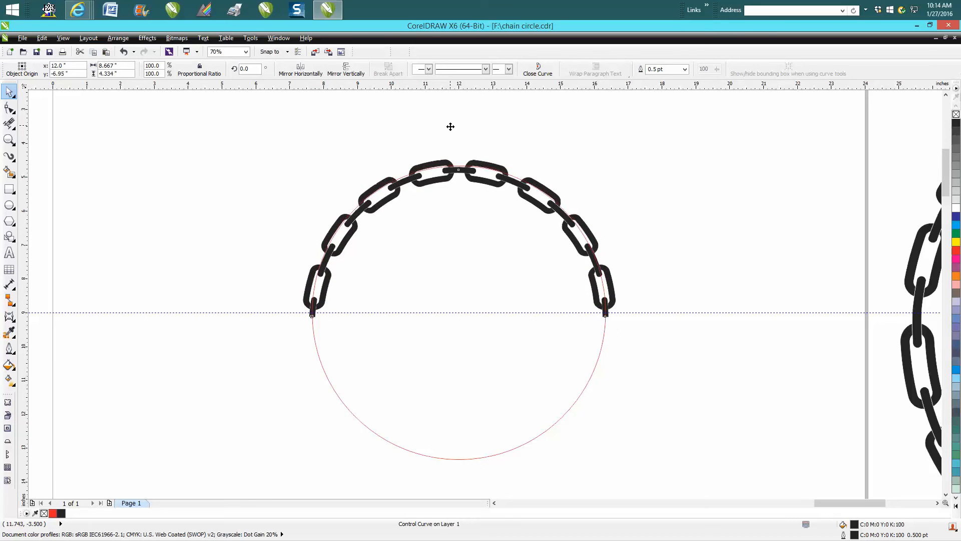
# Step: Select the half-circle chain to reveal its path nodes
pyautogui.click(457, 233)
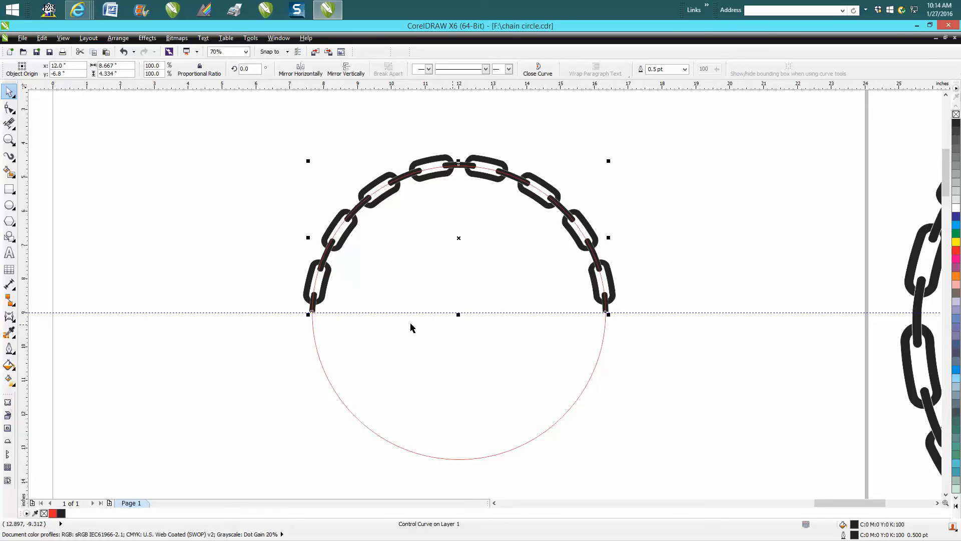
pyautogui.moveTo(342, 287)
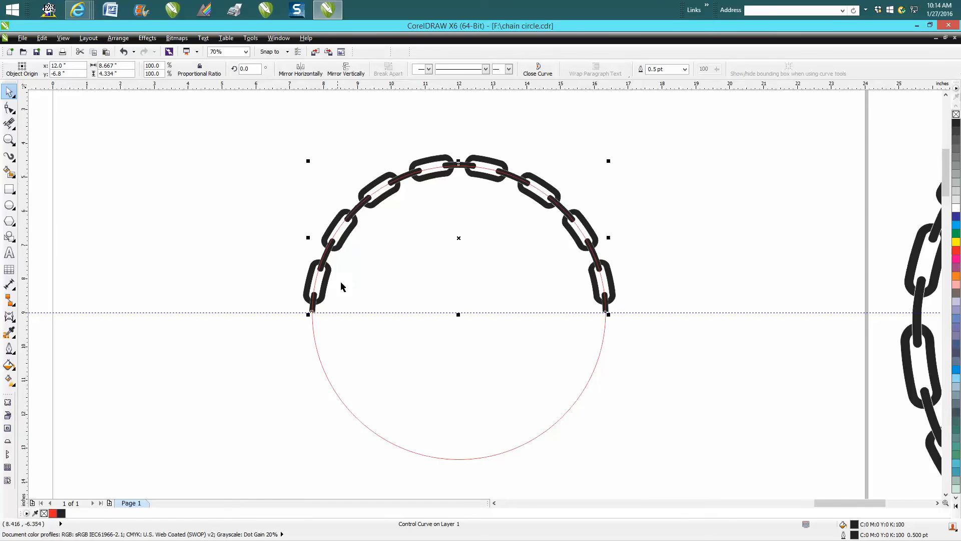
pyautogui.moveTo(461, 175)
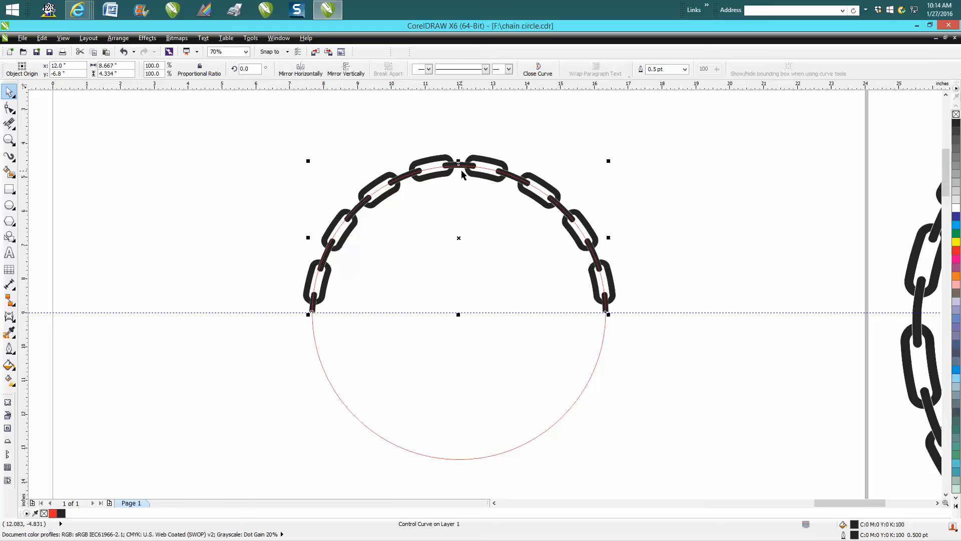
pyautogui.moveTo(26, 157)
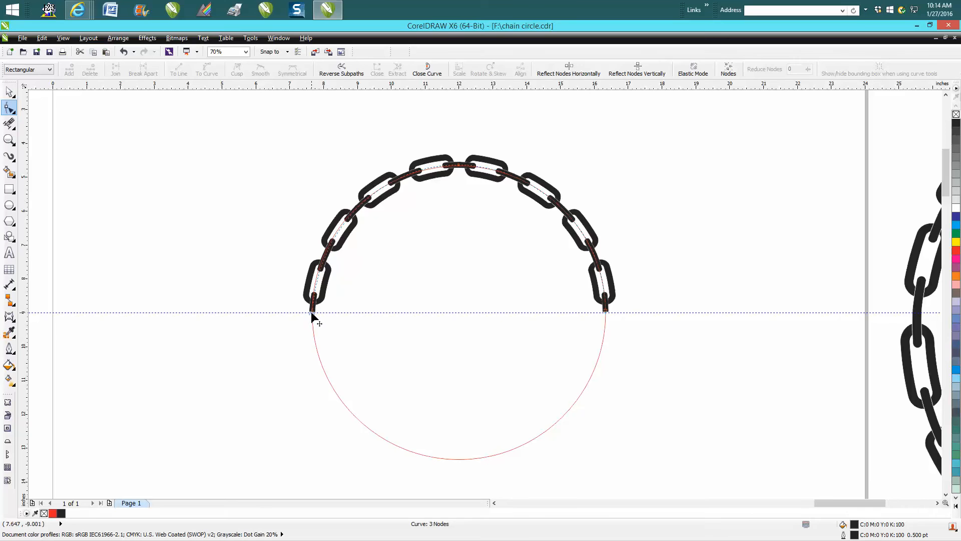
# Step: Adjust a node on the chain's path, then reselect the artistic media chain for arranging
pyautogui.click(312, 314)
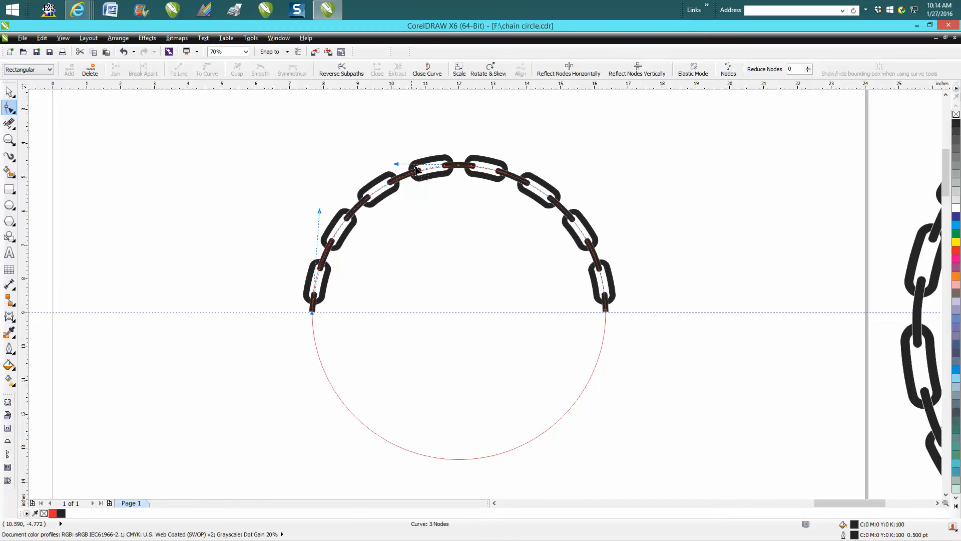
pyautogui.moveTo(606, 319)
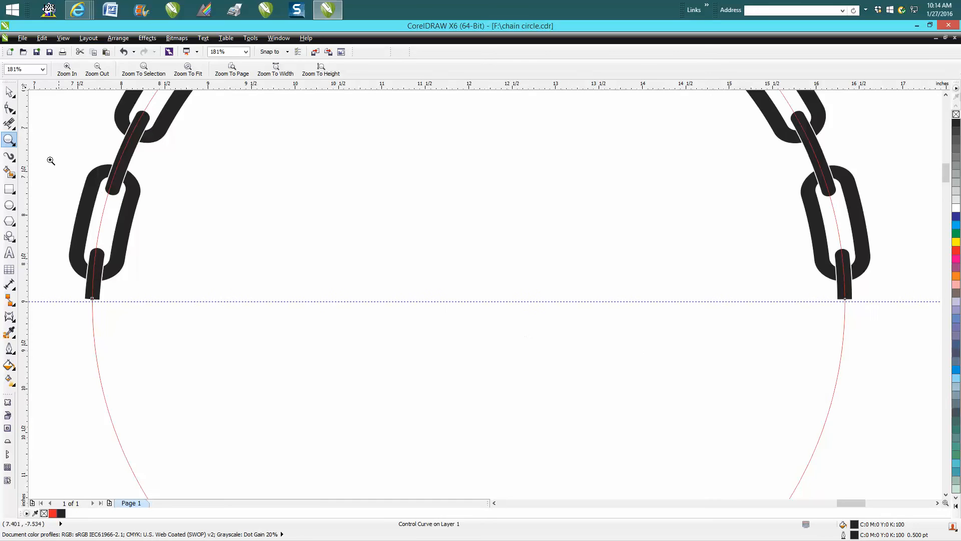
pyautogui.click(9, 91)
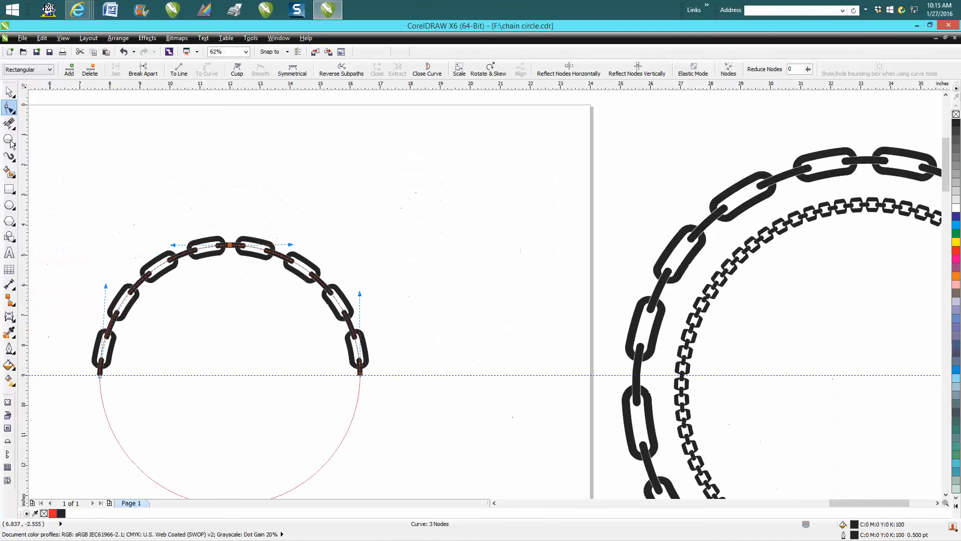
pyautogui.click(9, 92)
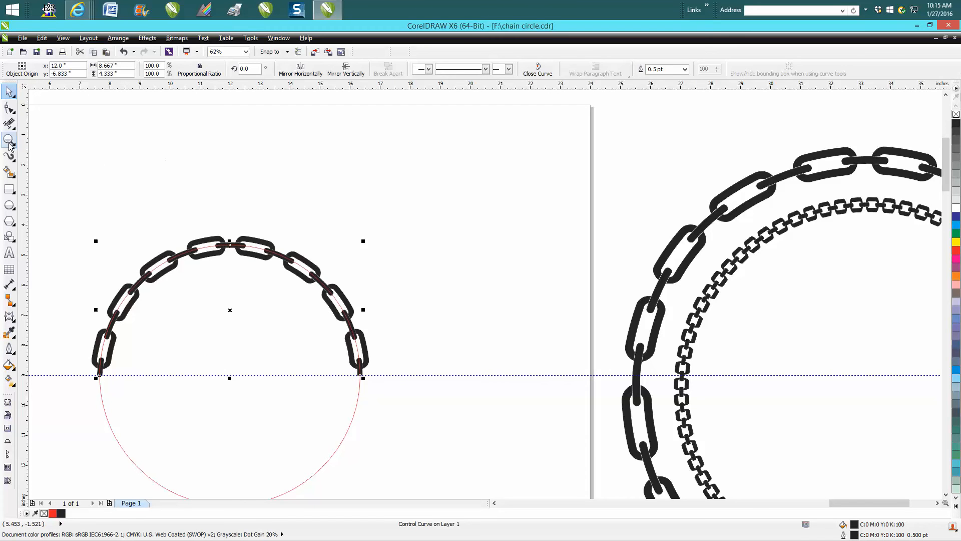
pyautogui.click(9, 139)
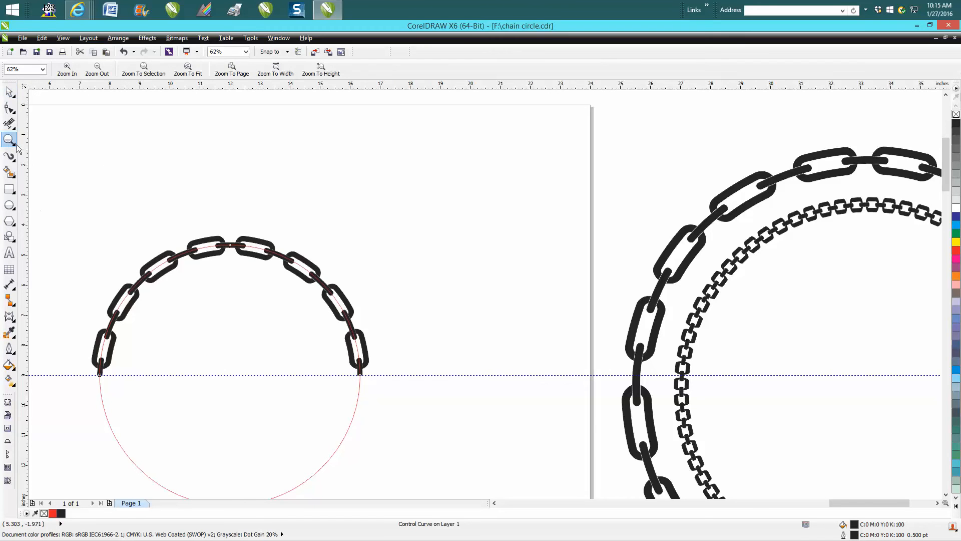
pyautogui.click(9, 91)
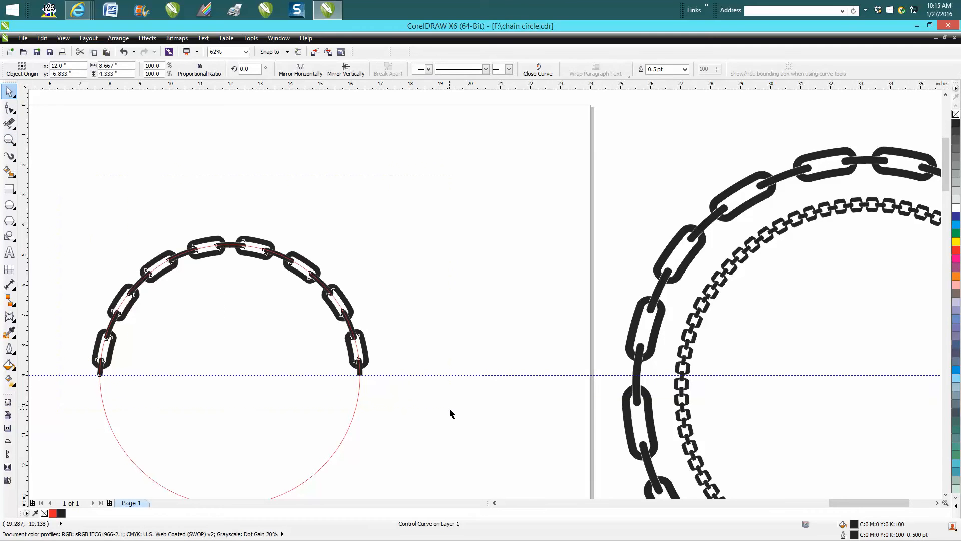
pyautogui.click(117, 38)
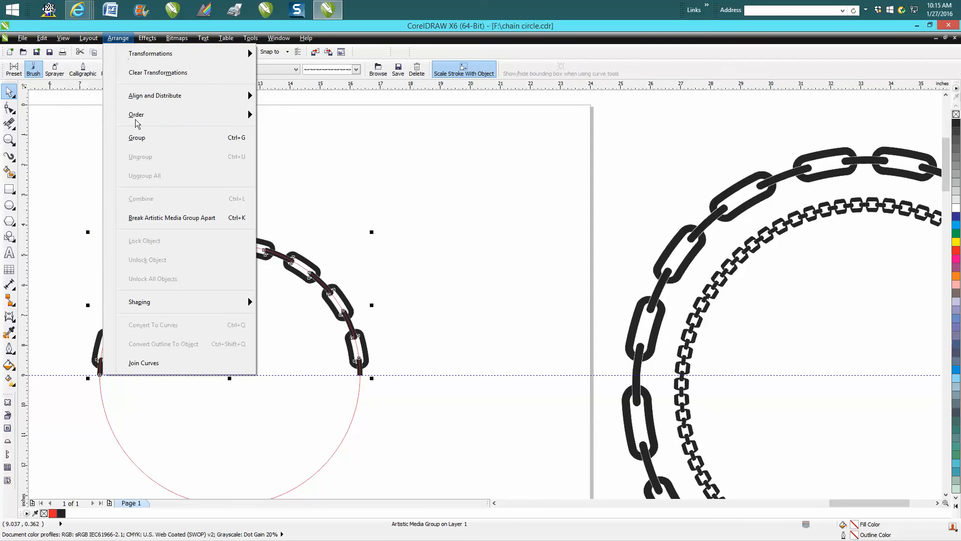
# Step: Break the artistic media group apart, delete the red path, and group the chain
pyautogui.click(189, 221)
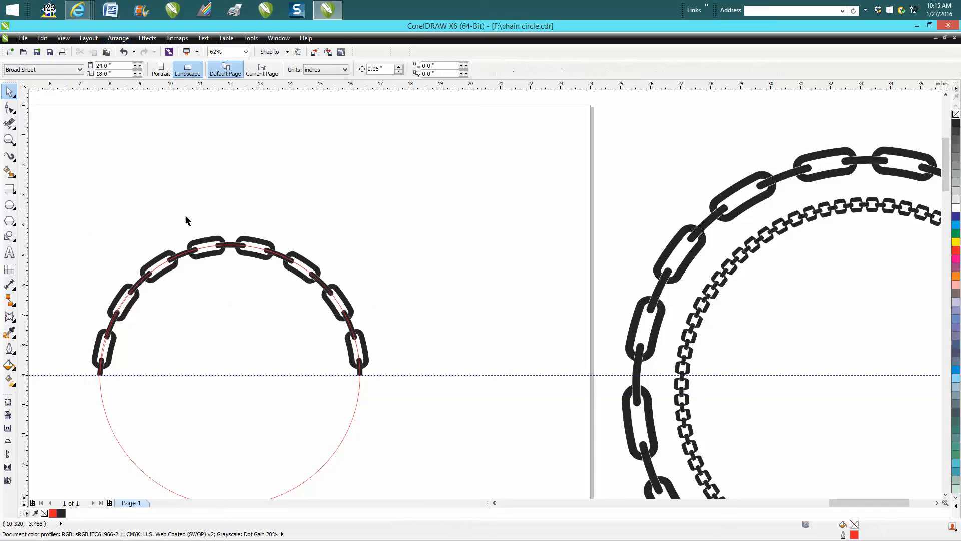
pyautogui.moveTo(358, 398)
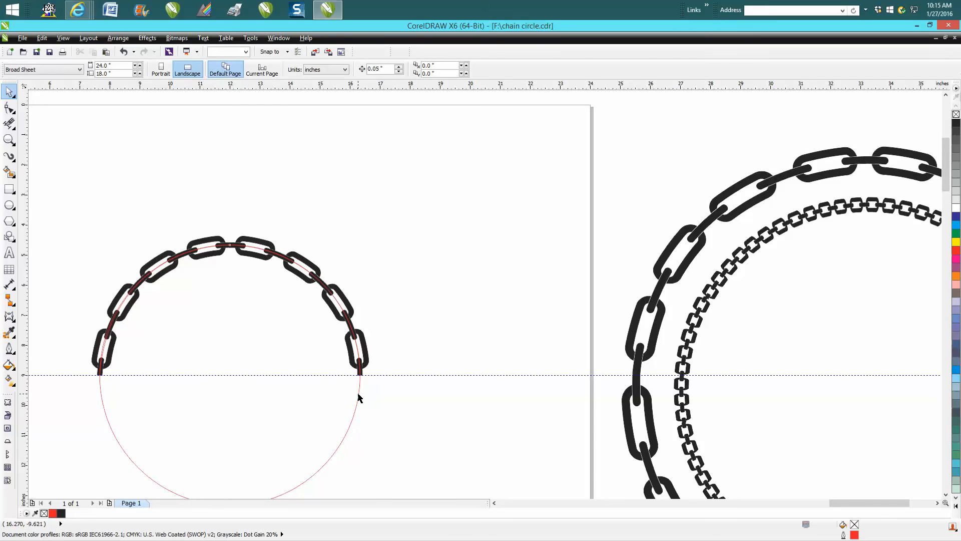
pyautogui.click(9, 141)
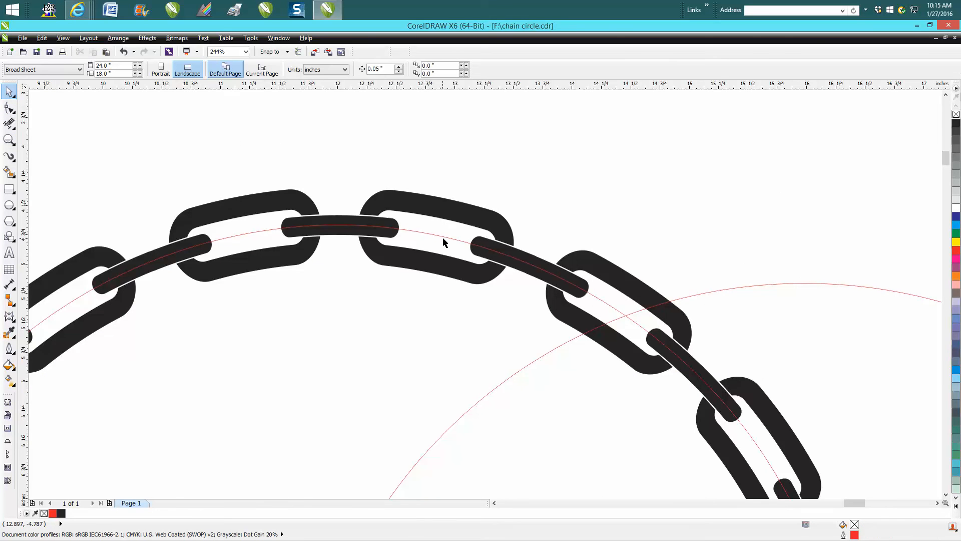
pyautogui.click(337, 222)
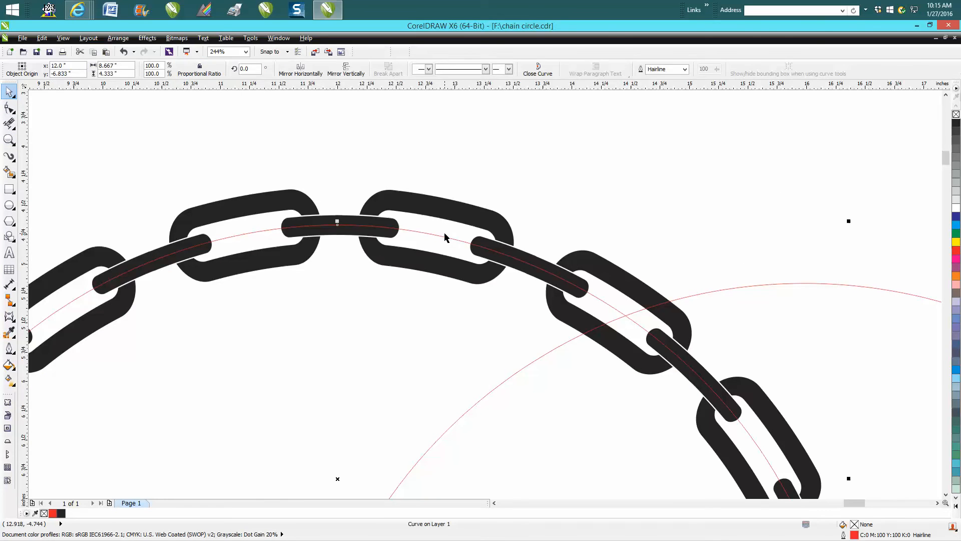
pyautogui.click(556, 347)
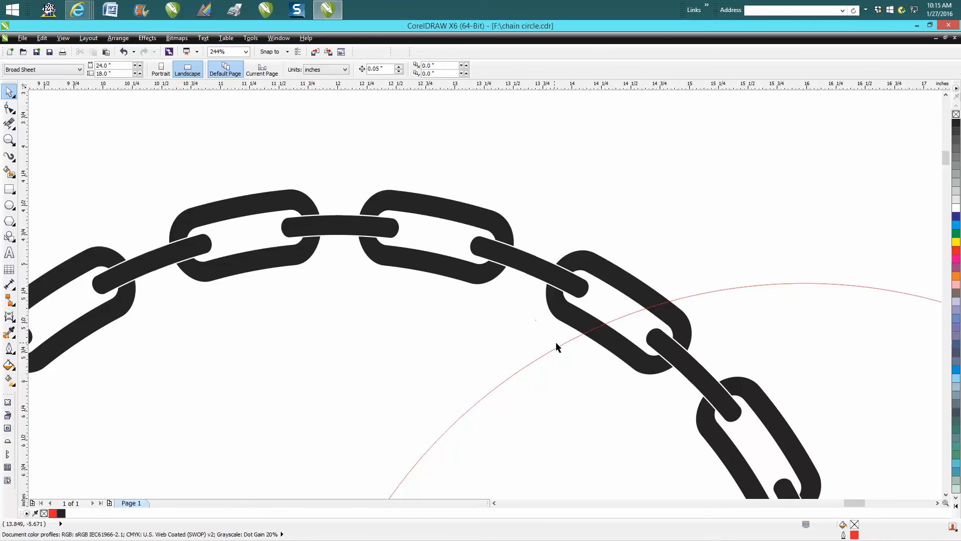
pyautogui.click(557, 346)
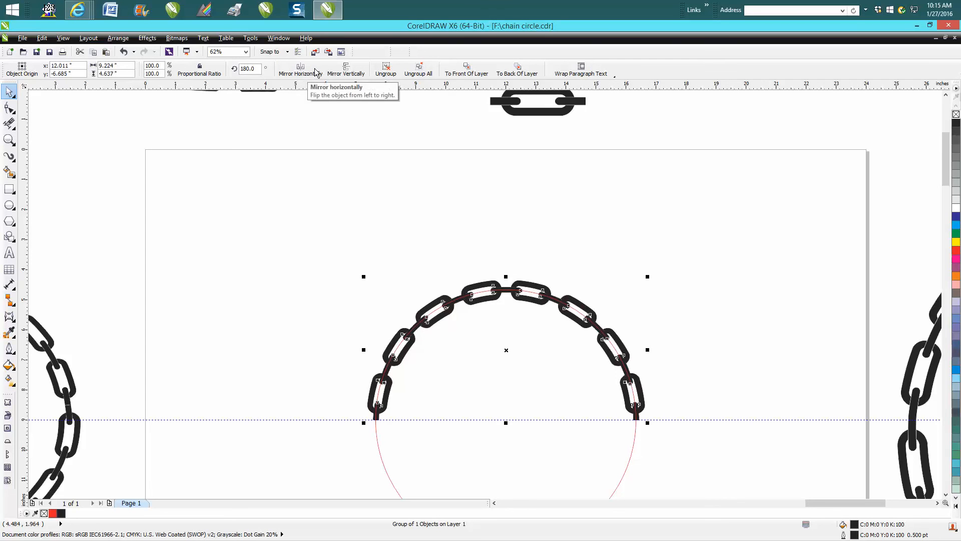
# Step: Mirror the copied arc horizontally and vertically, then zoom in to check where the halves meet
pyautogui.click(345, 65)
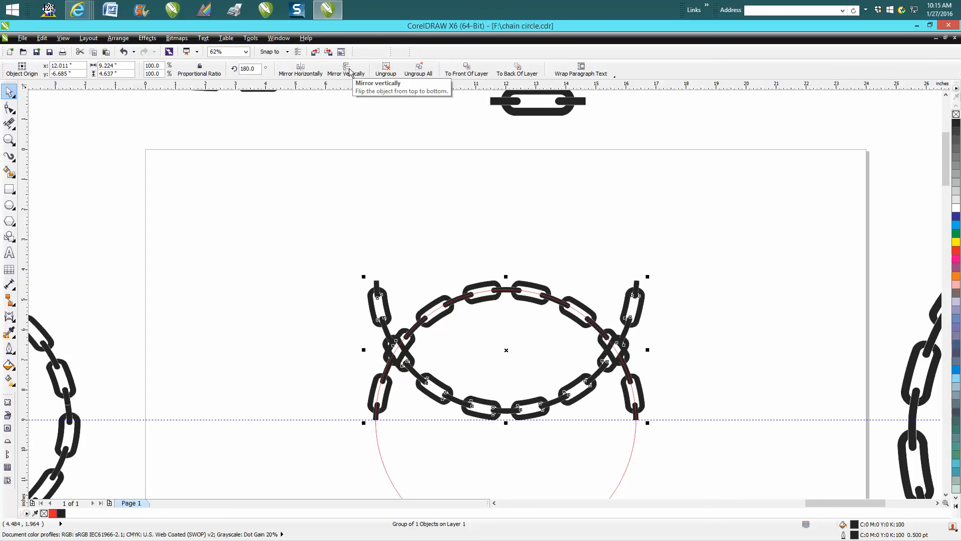
pyautogui.click(349, 68)
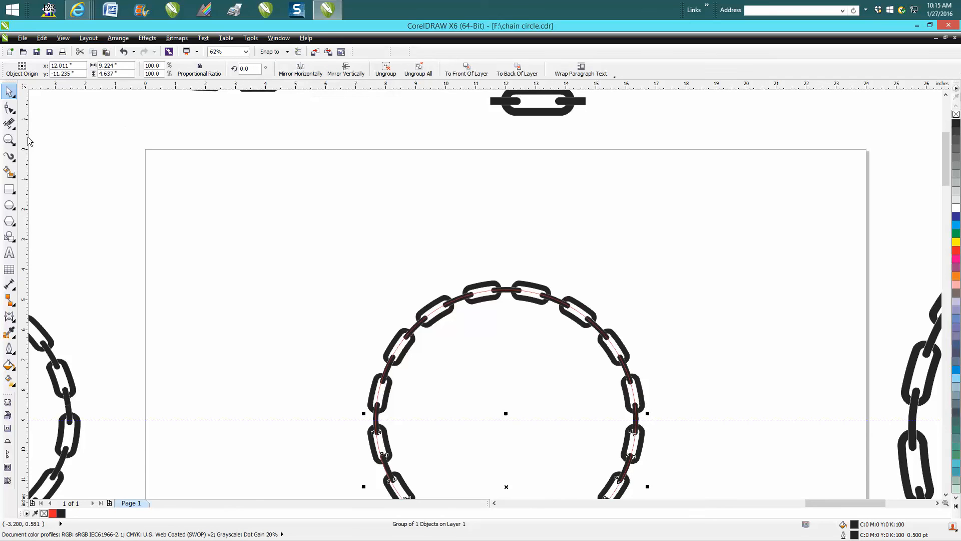
pyautogui.click(9, 140)
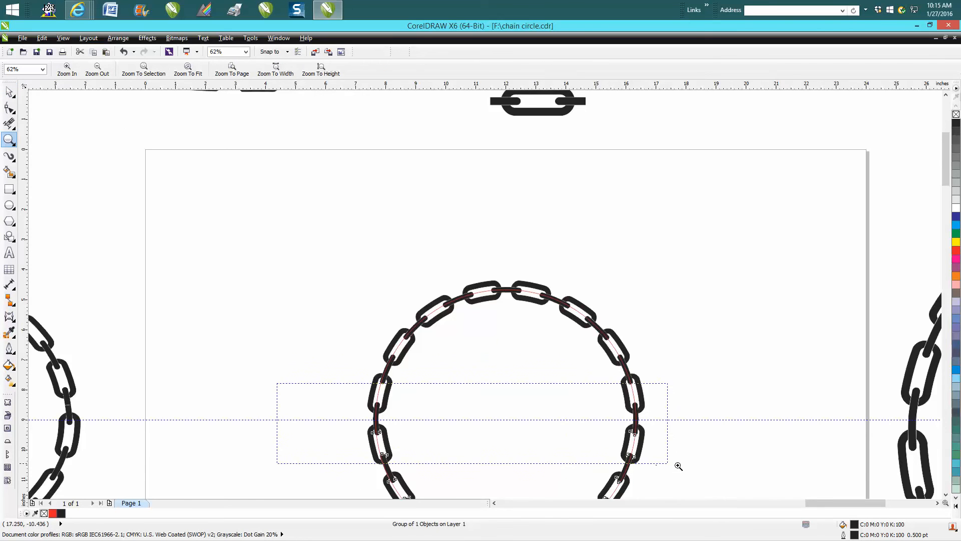
pyautogui.click(66, 68)
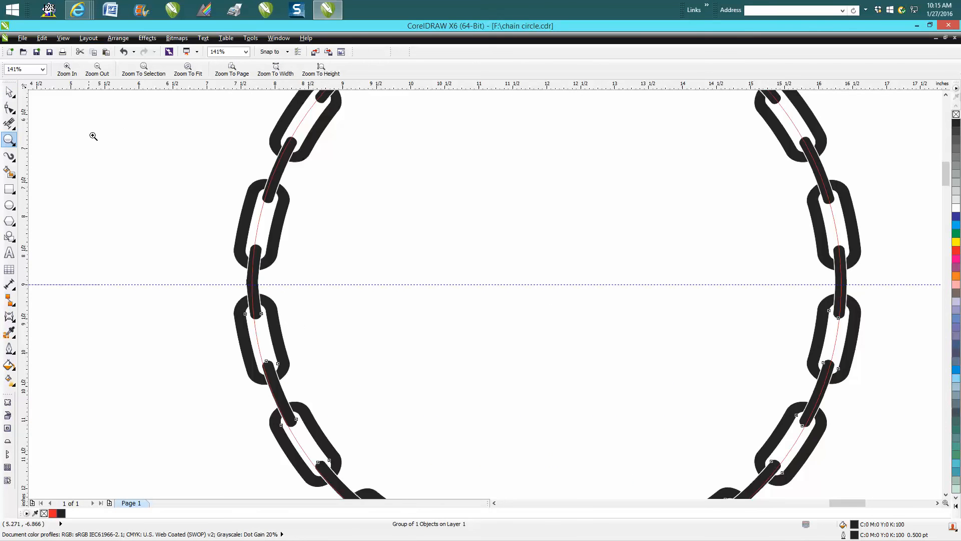
pyautogui.moveTo(119, 183)
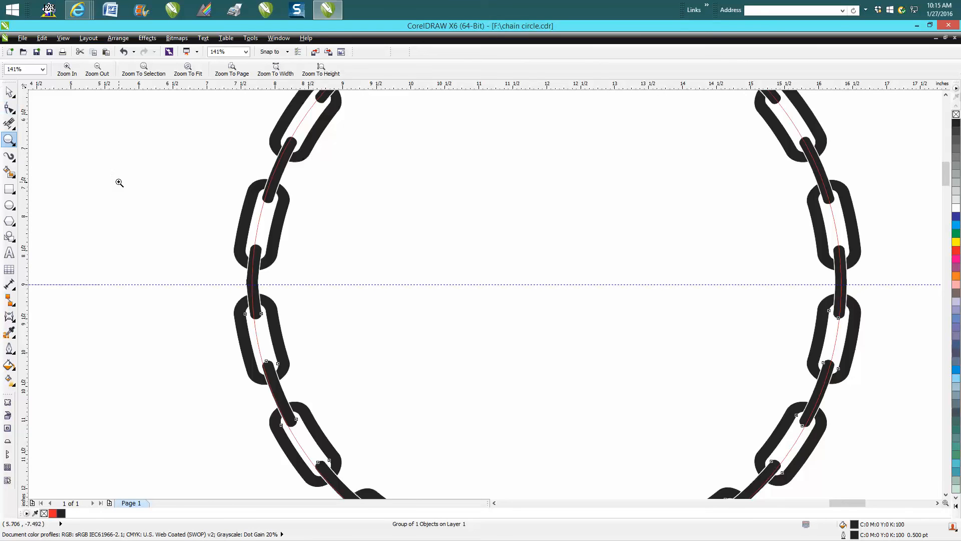
pyautogui.click(9, 92)
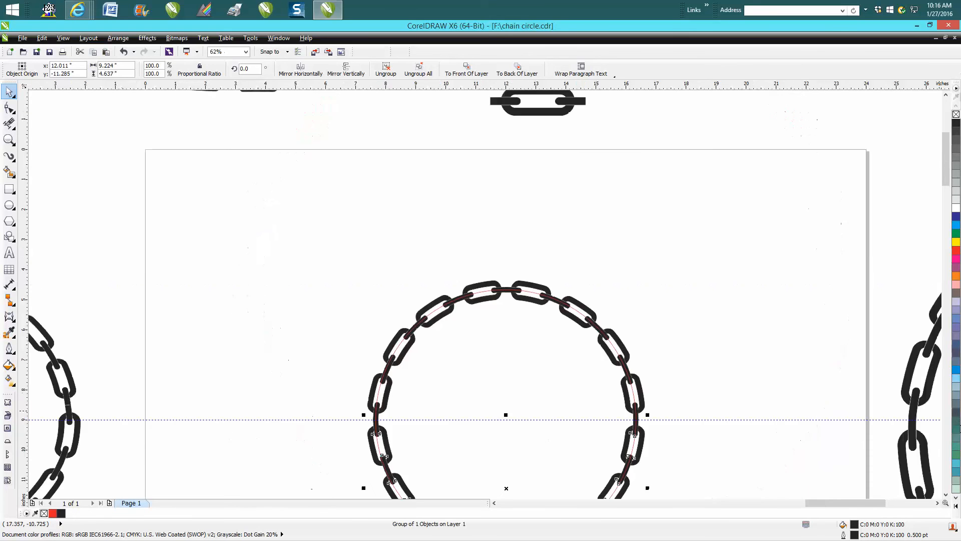
# Step: Select both chain halves, group them, and zoom in on the finished ring
pyautogui.scroll(-3)
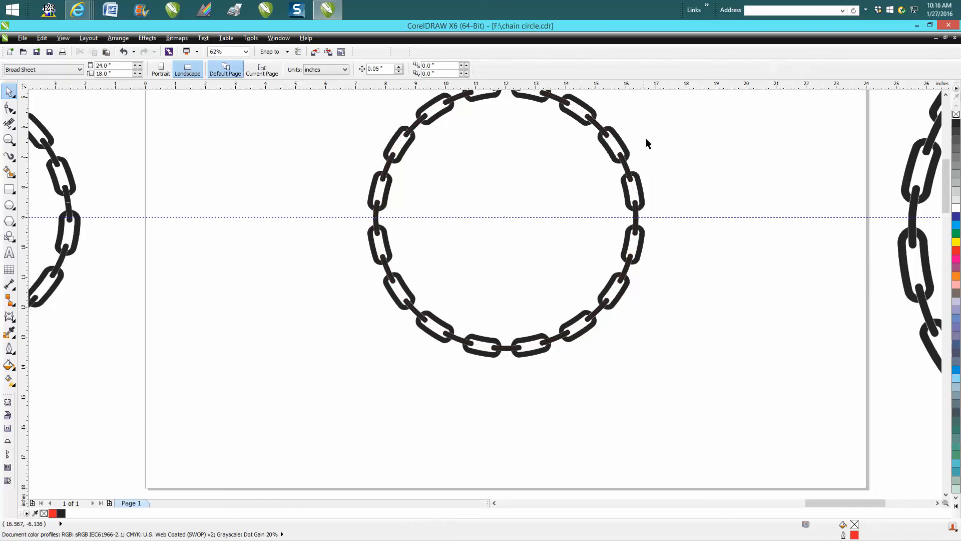
pyautogui.scroll(-3)
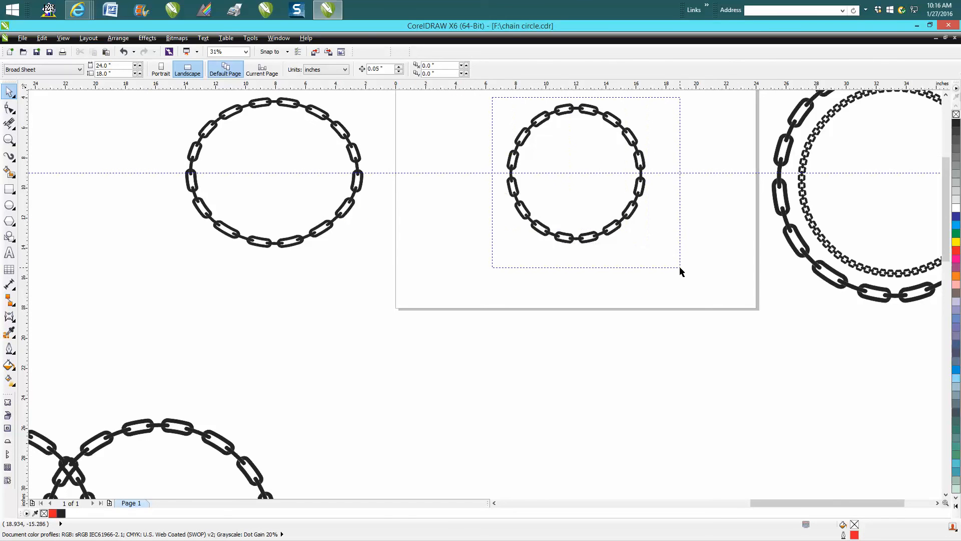
pyautogui.click(118, 38)
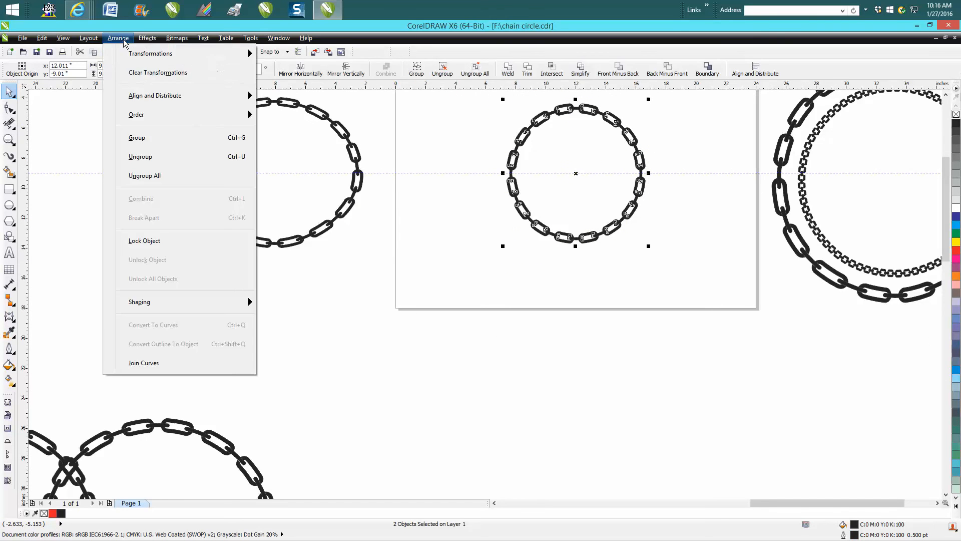
pyautogui.click(136, 137)
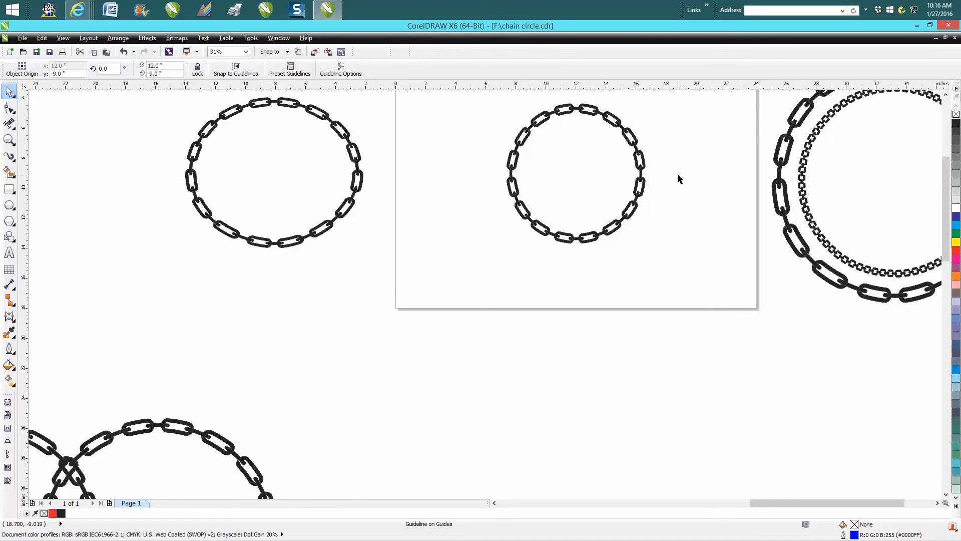
pyautogui.click(9, 141)
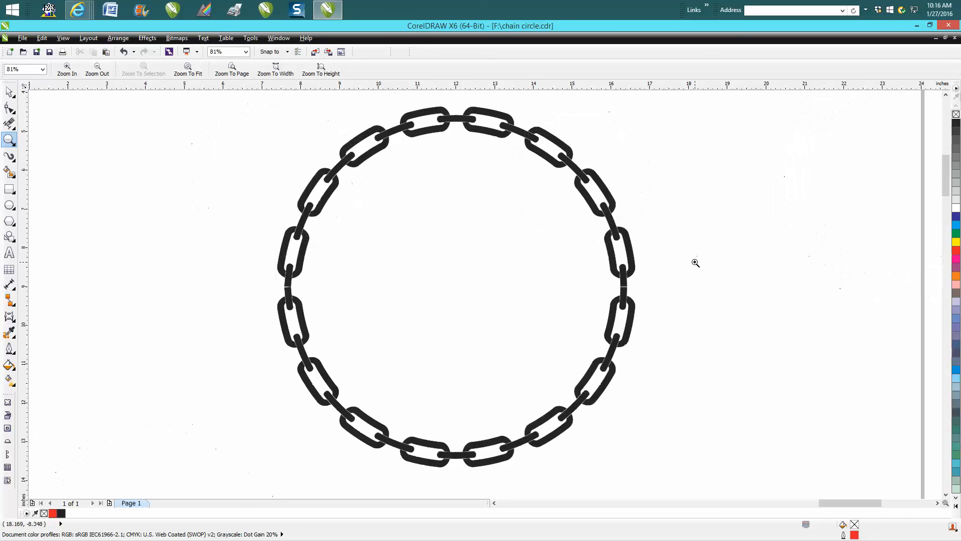
pyautogui.moveTo(300, 289)
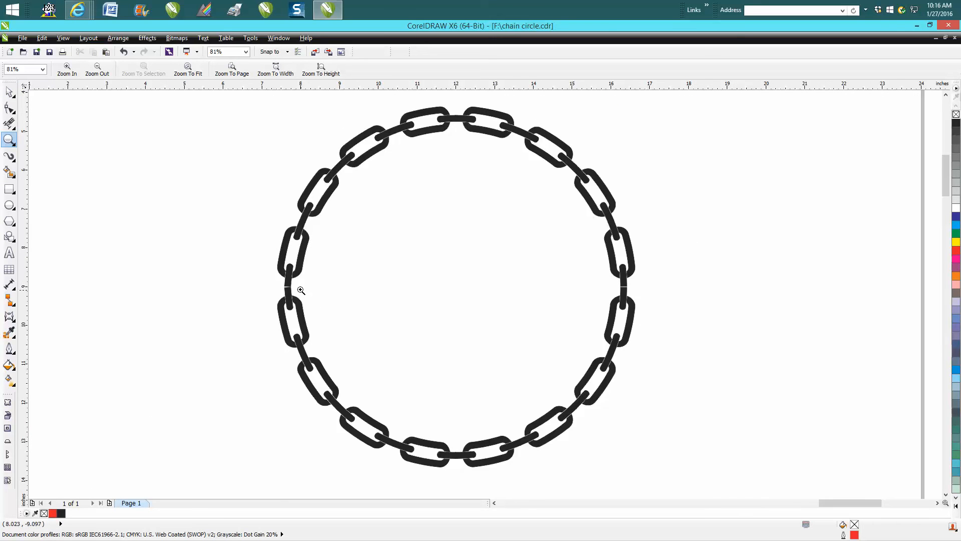
pyautogui.moveTo(300, 286)
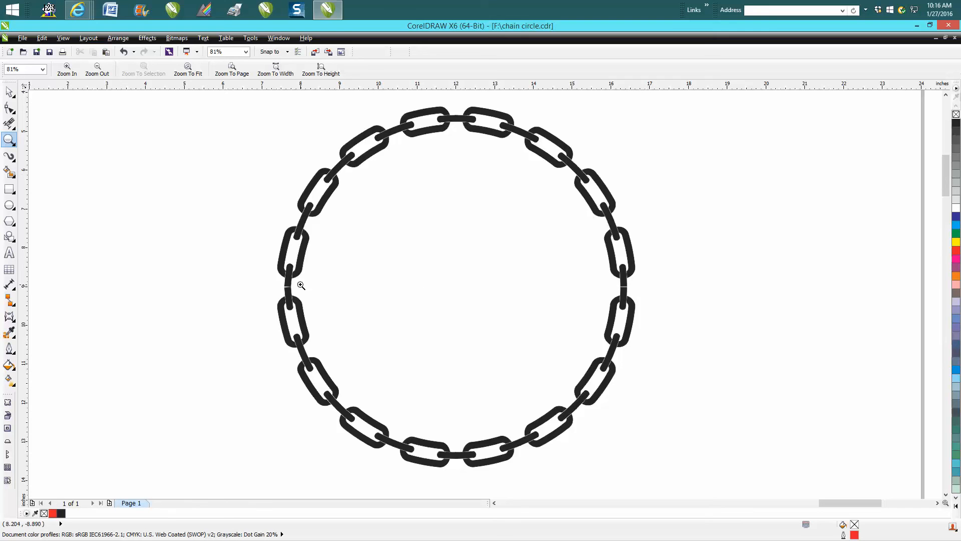
pyautogui.moveTo(627, 290)
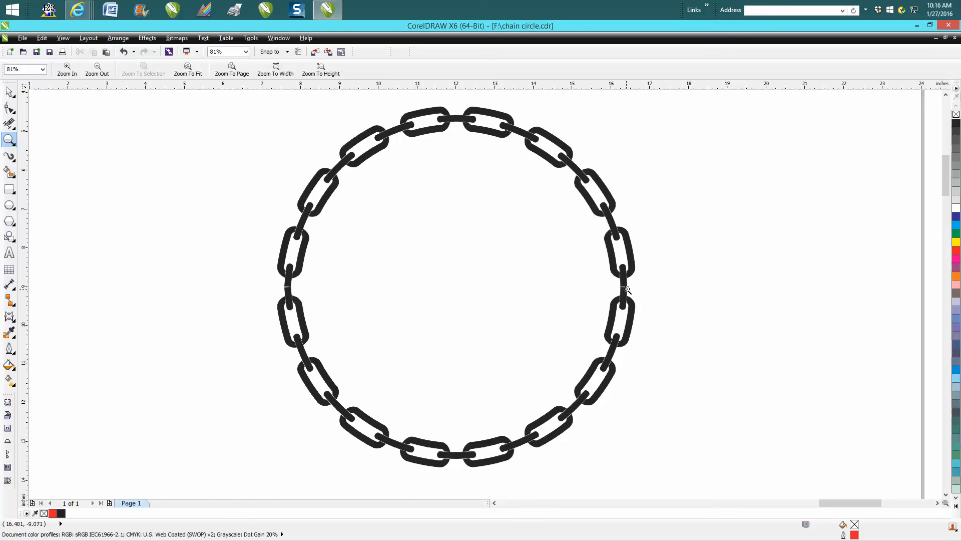
pyautogui.click(96, 67)
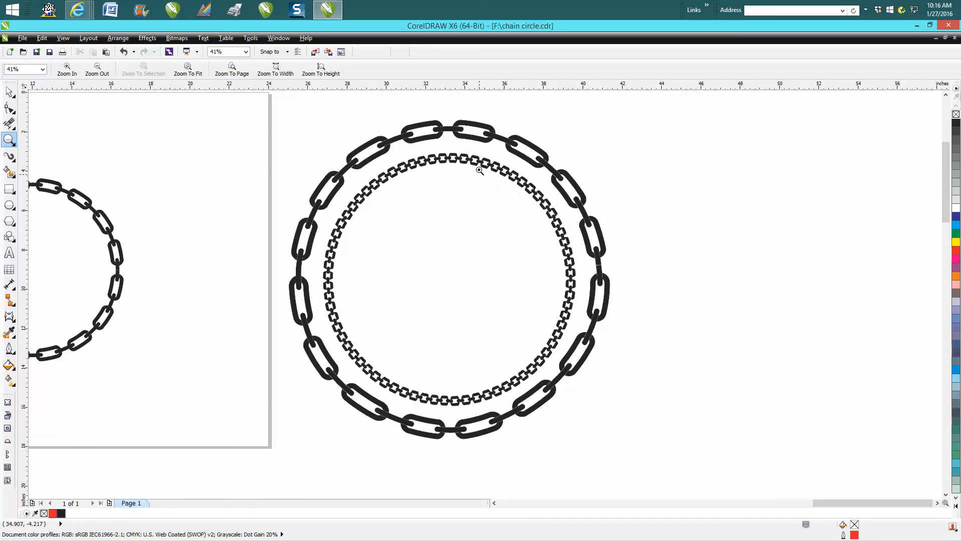
pyautogui.click(96, 69)
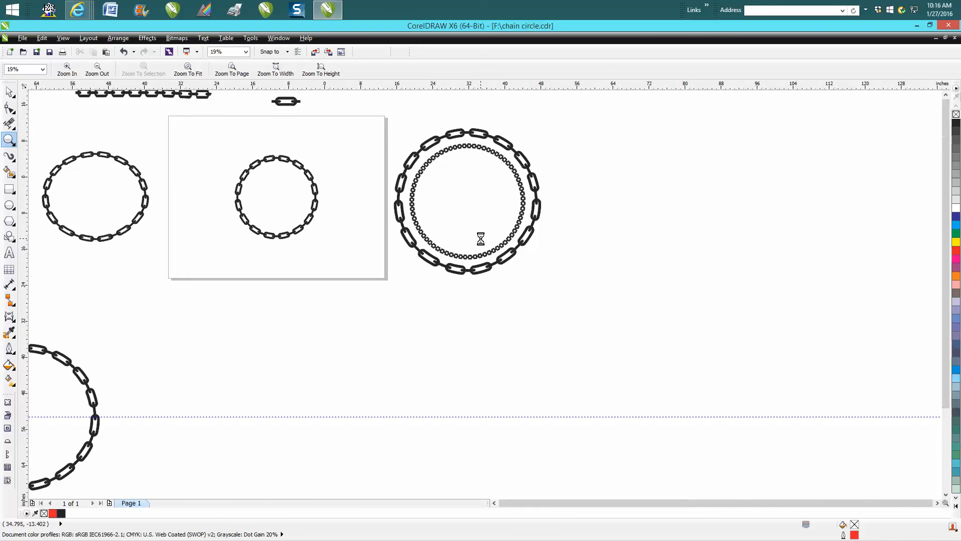
pyautogui.click(96, 69)
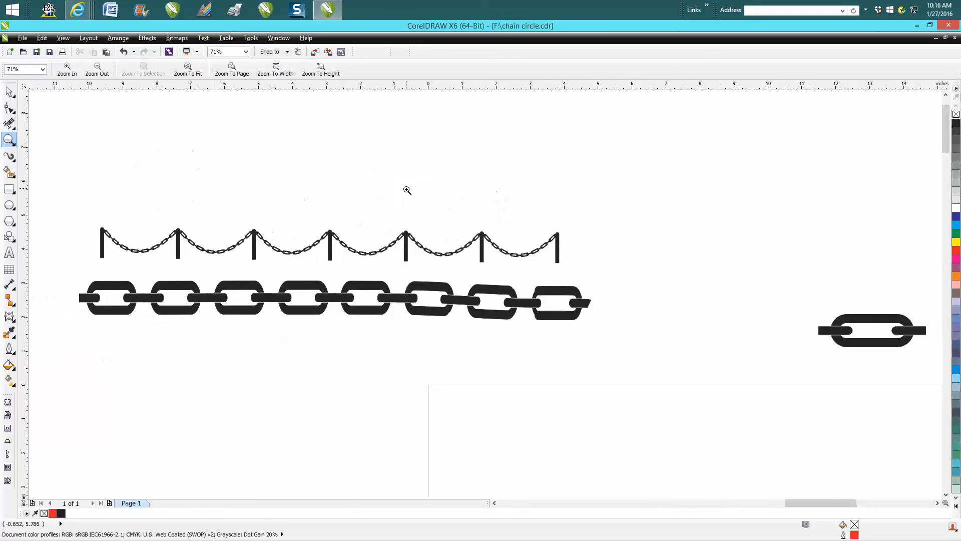
pyautogui.moveTo(563, 234)
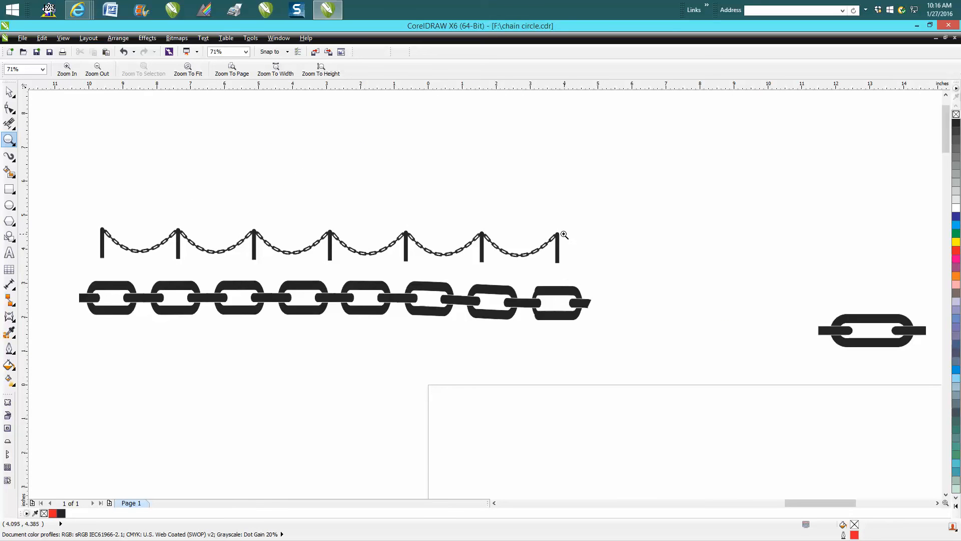
pyautogui.click(96, 68)
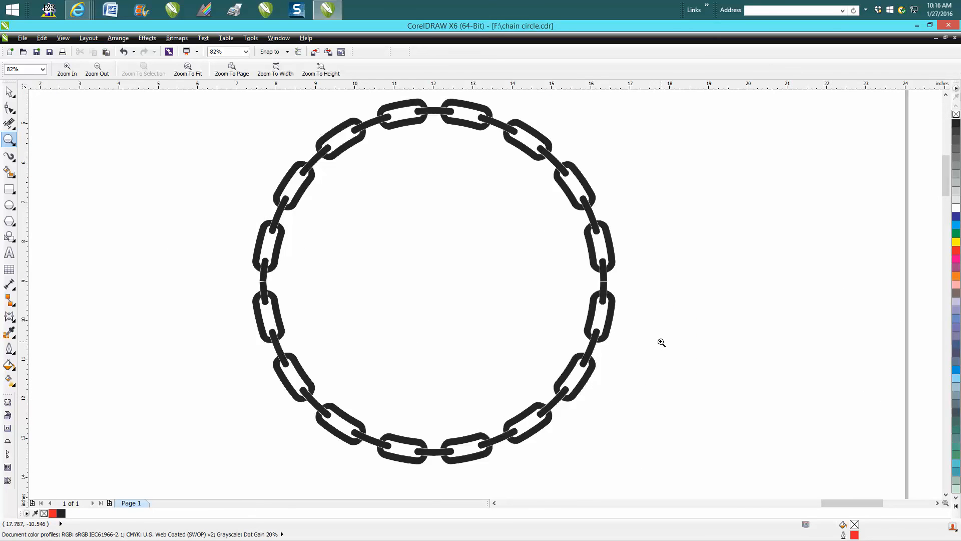
pyautogui.moveTo(645, 334)
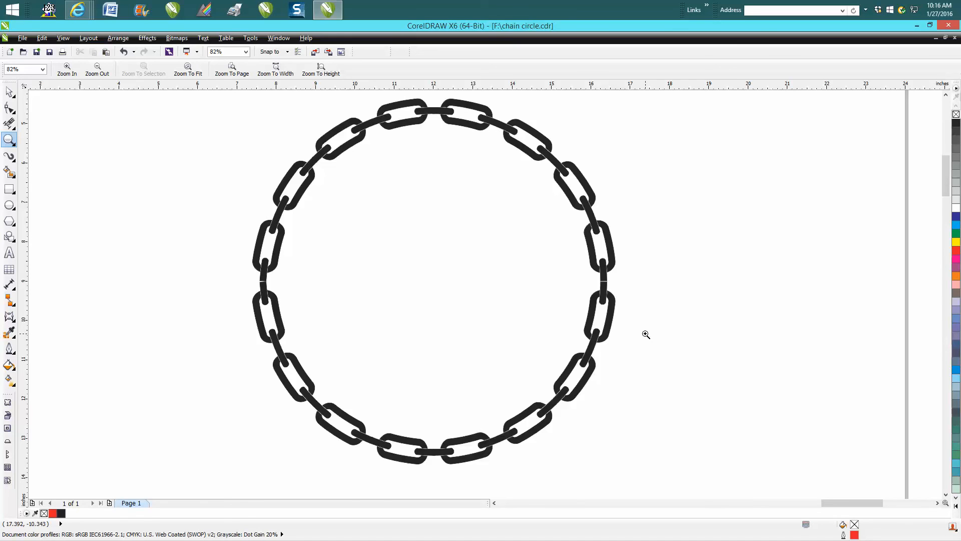
pyautogui.moveTo(431, 293)
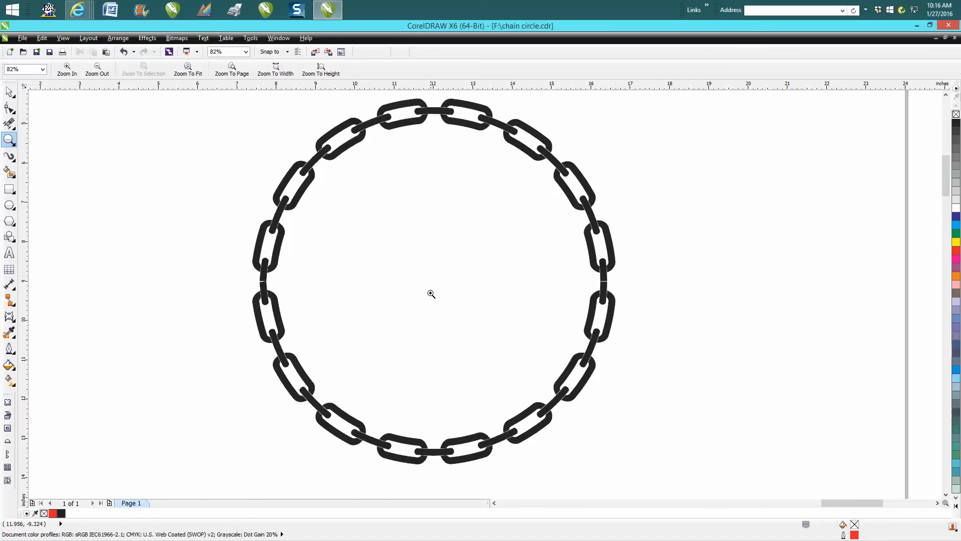
pyautogui.moveTo(423, 287)
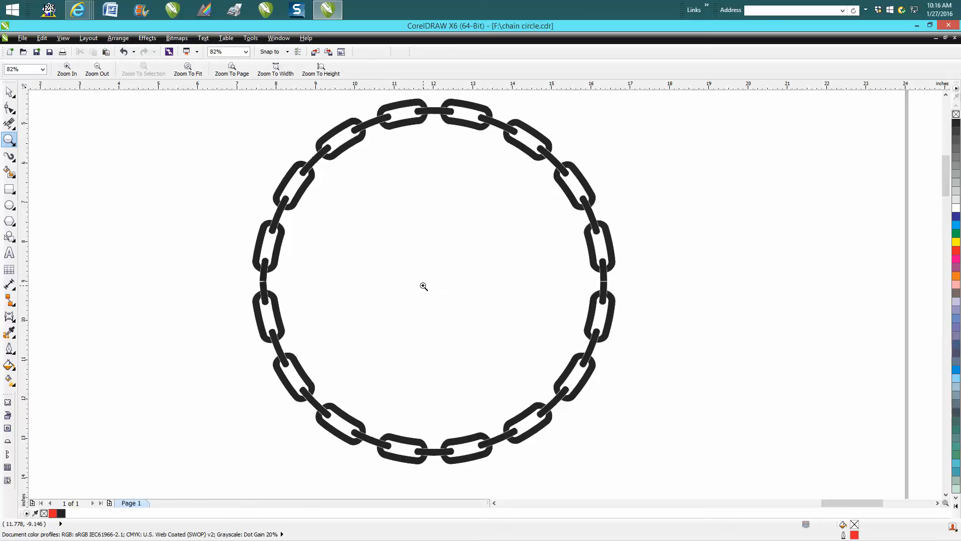